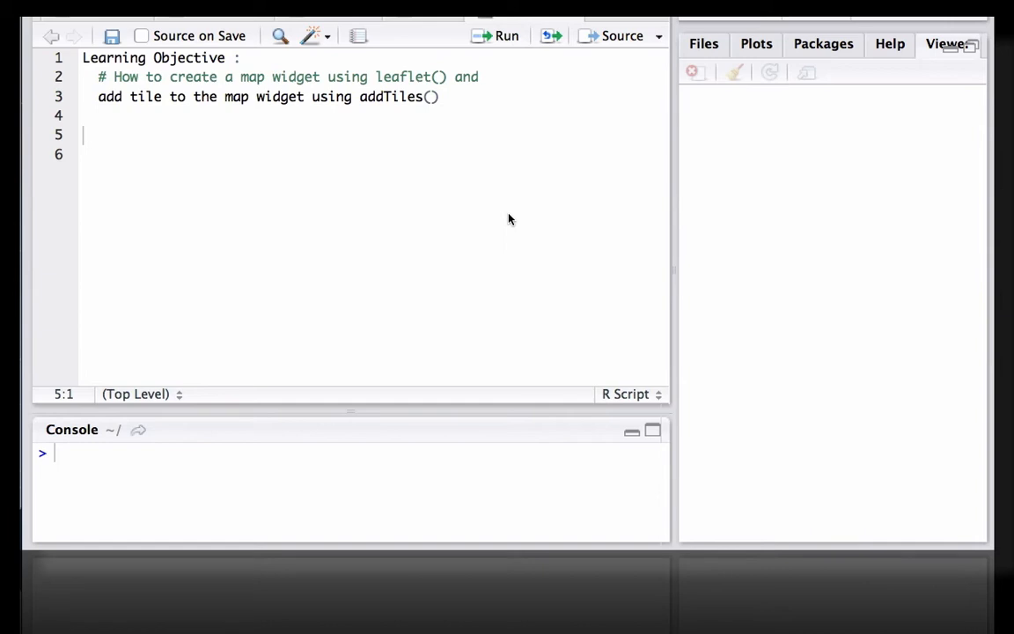
pyautogui.moveTo(106, 143)
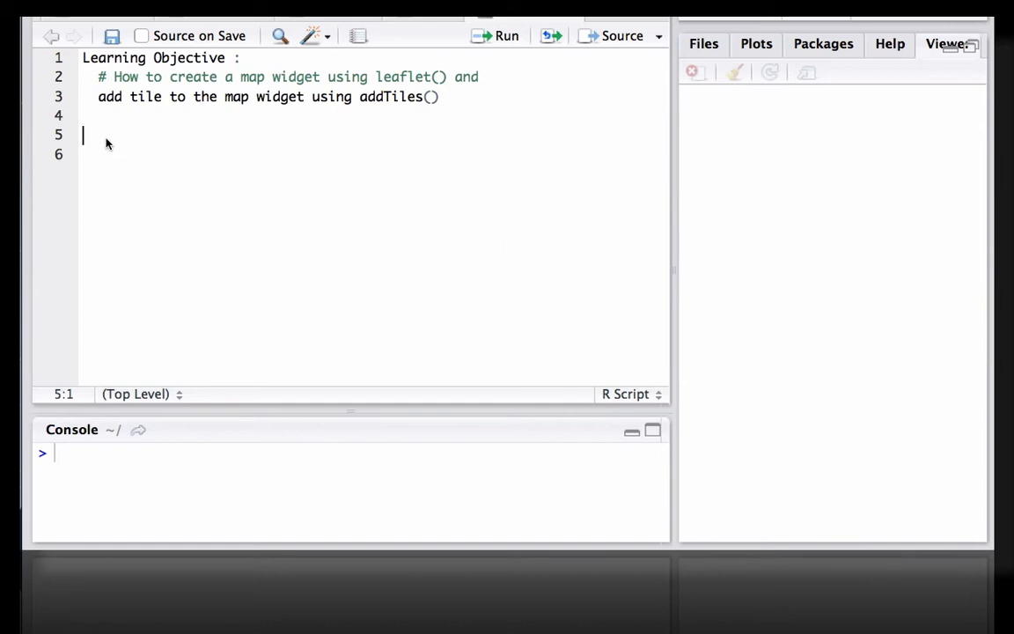
# Write library(leaflet) on line 5, completing the package name from the suggestion.
pyautogui.write('librar')
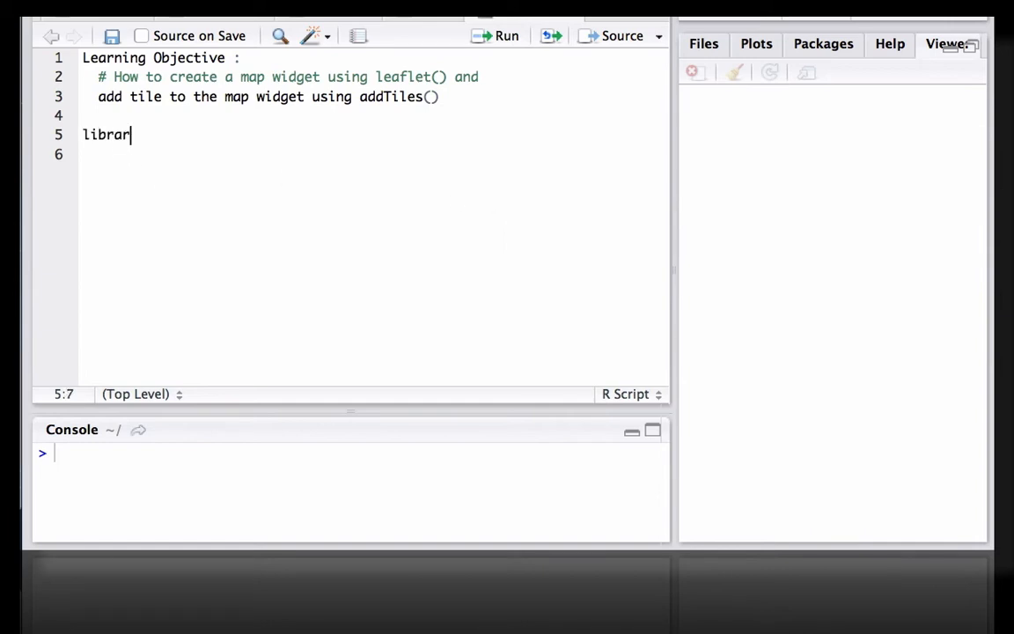
pyautogui.write('(lea')
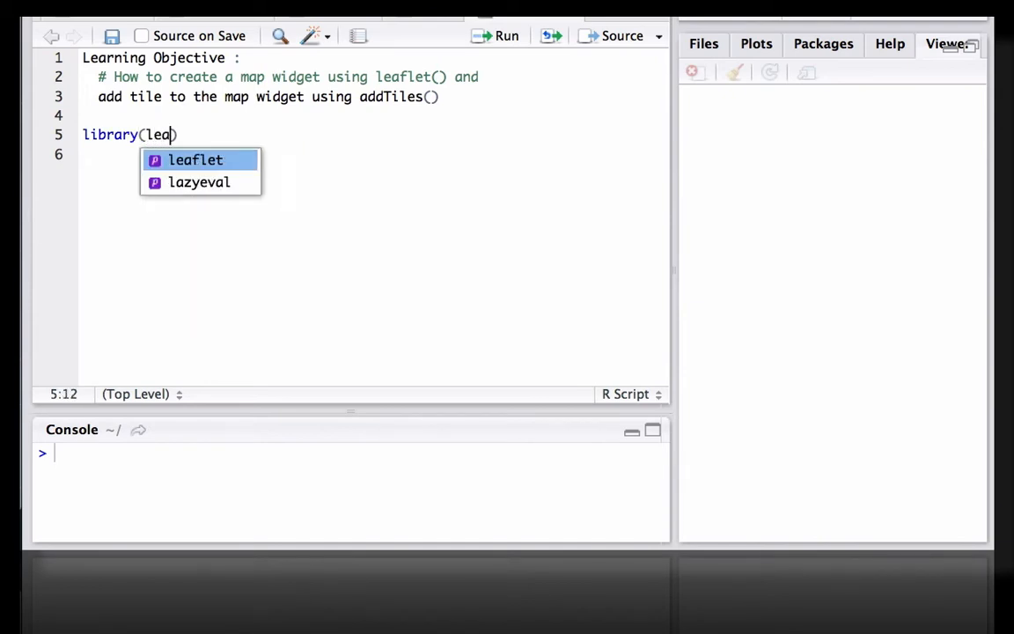
pyautogui.press('Tab')
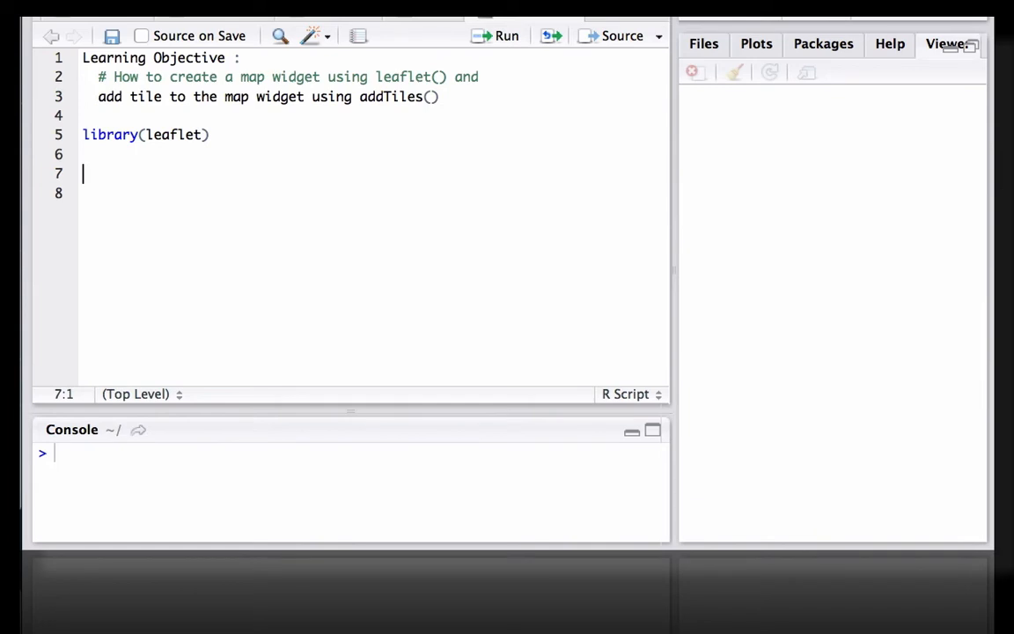
# Write mymap = leaflet() on line 7 and a mymap line to print the empty widget.
pyautogui.write('leaflet')
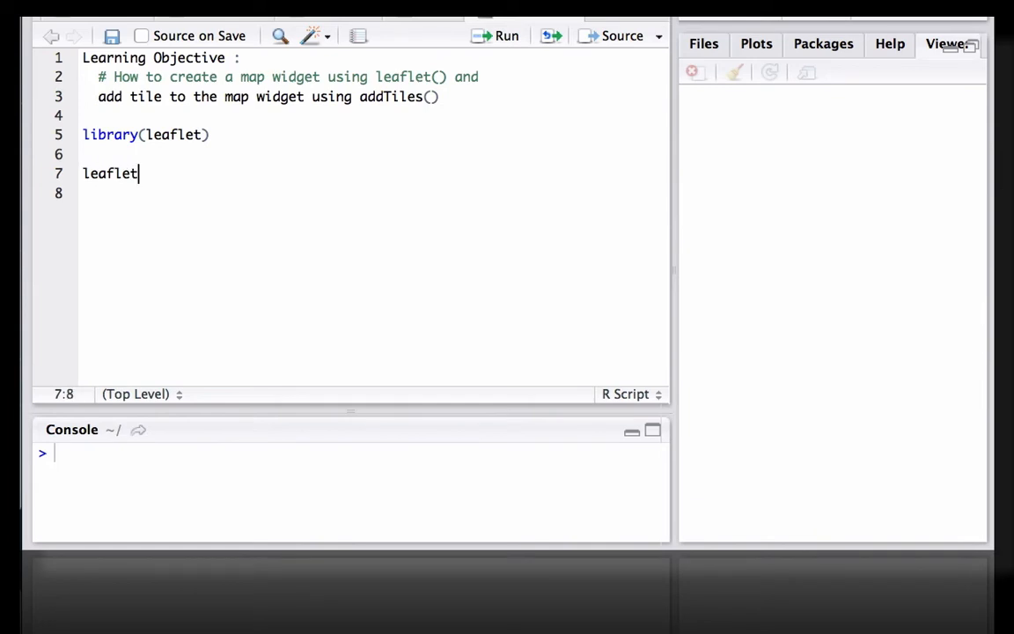
pyautogui.write('()')
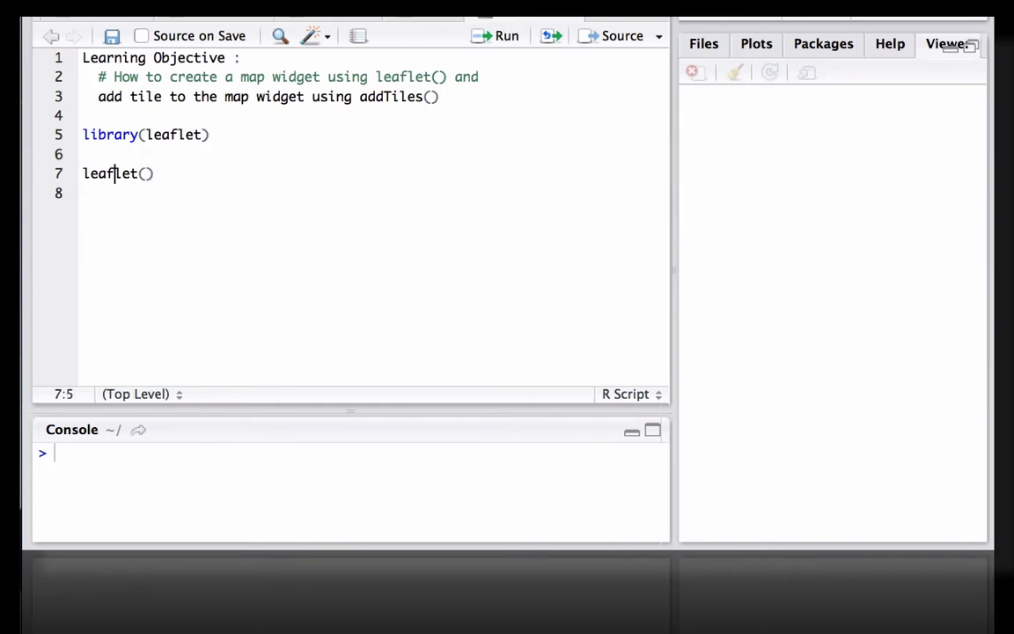
pyautogui.write('m')
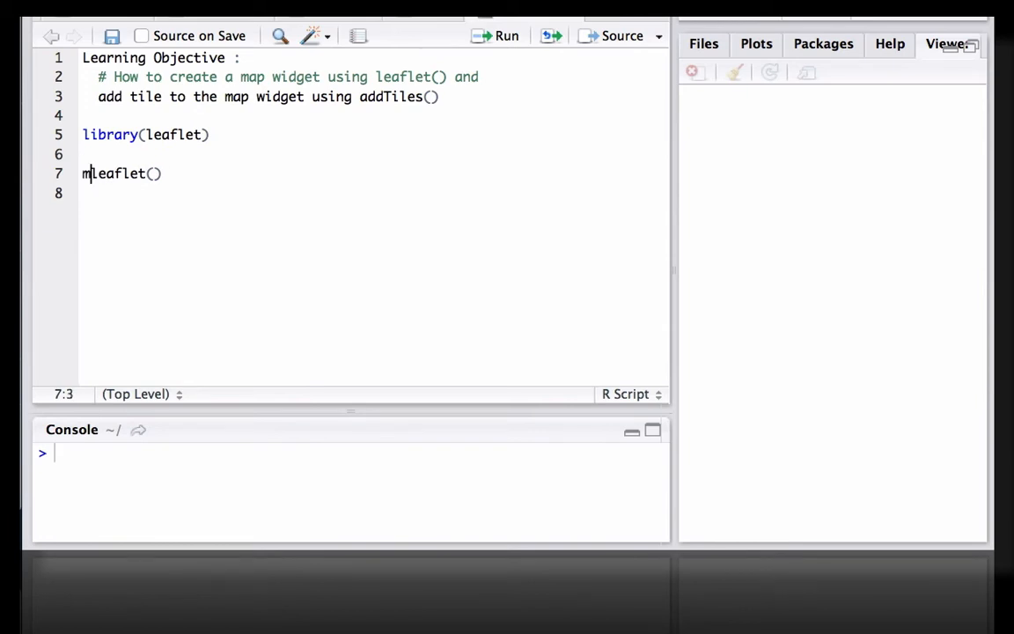
pyautogui.write('ymap')
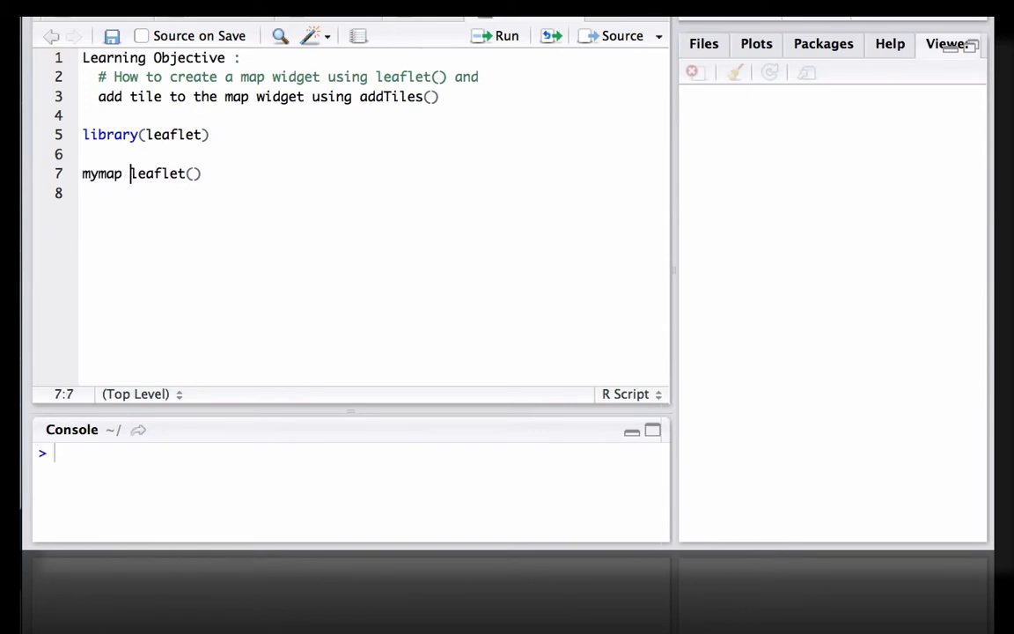
pyautogui.write('=')
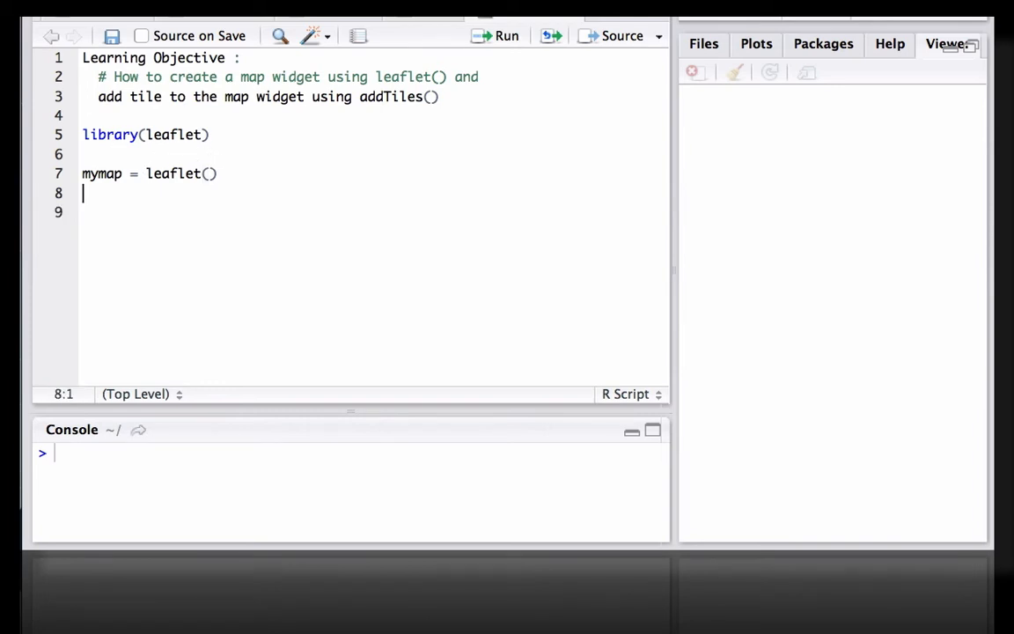
pyautogui.write('mymap')
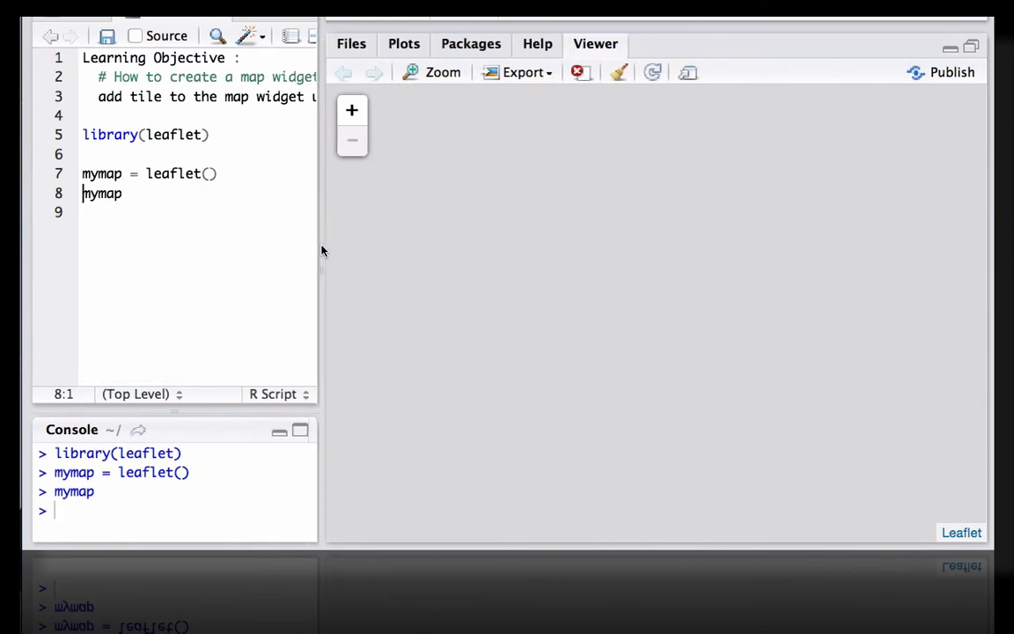
pyautogui.moveTo(545, 287)
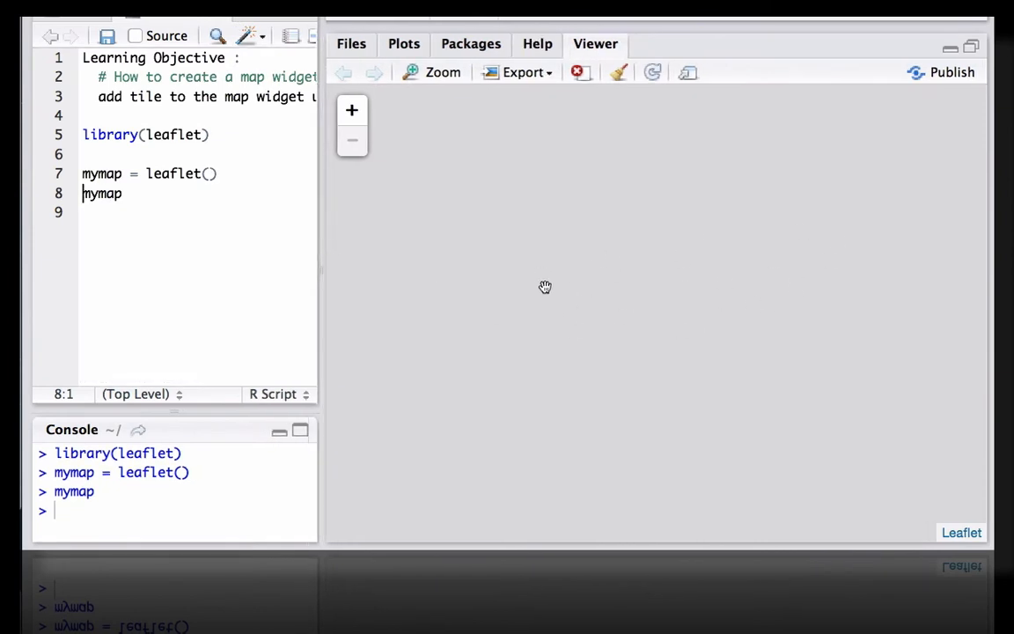
pyautogui.moveTo(567, 294)
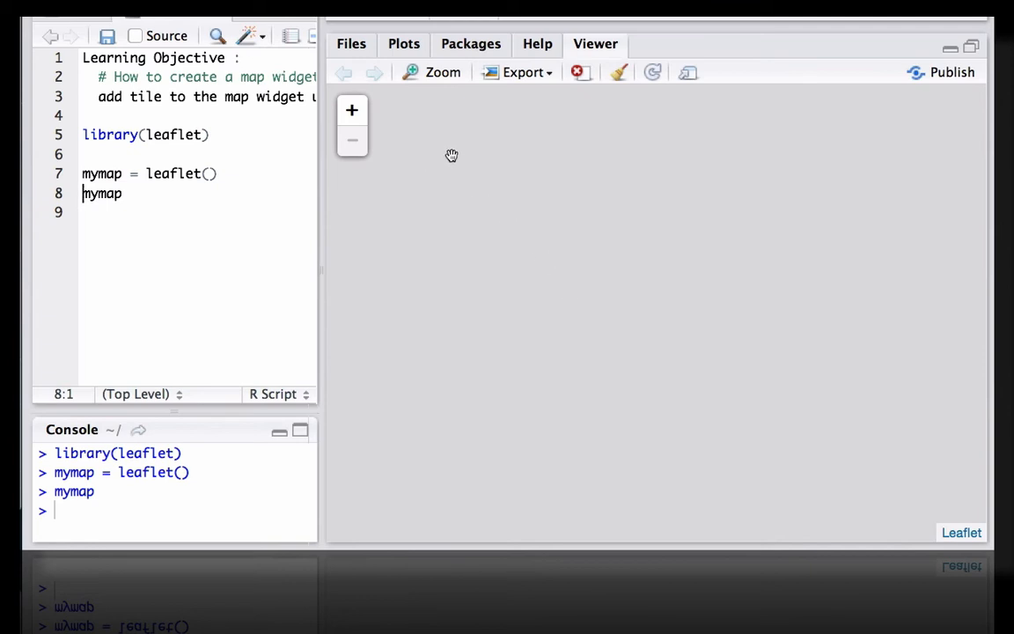
pyautogui.moveTo(570, 210)
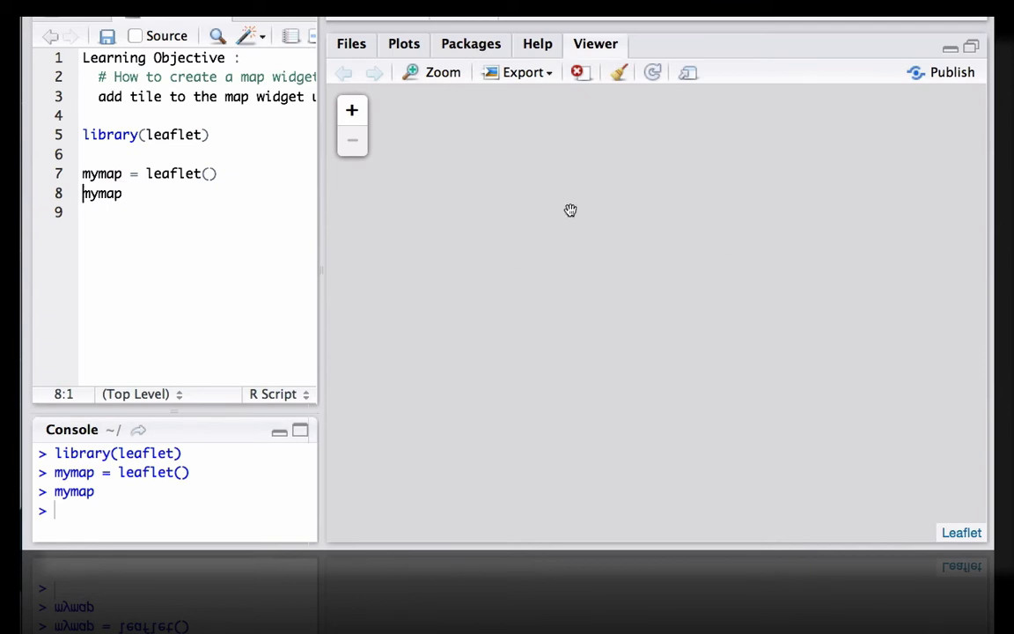
pyautogui.moveTo(645, 254)
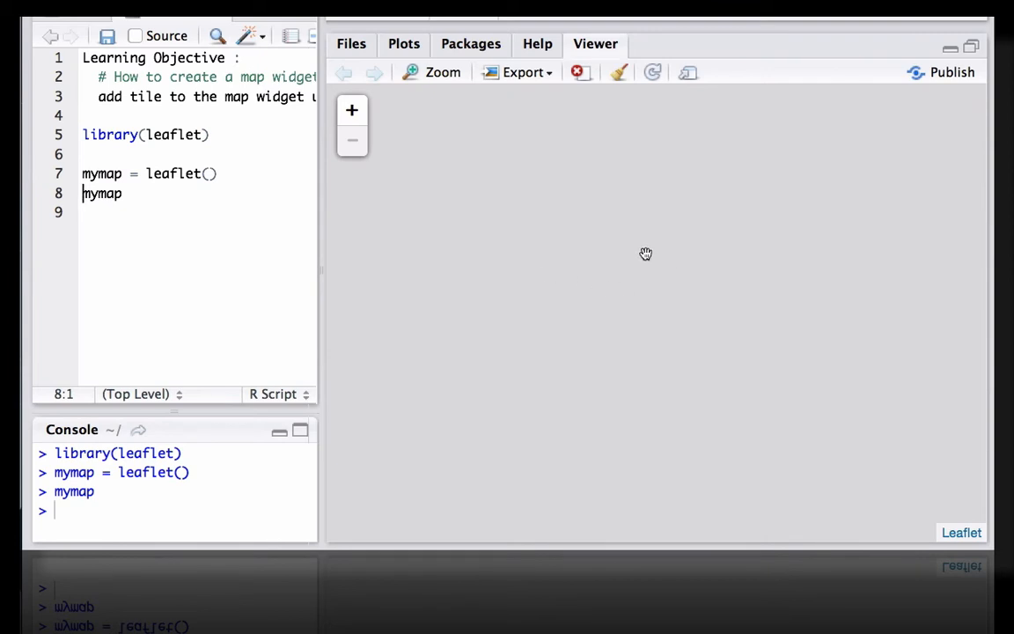
pyautogui.moveTo(571, 294)
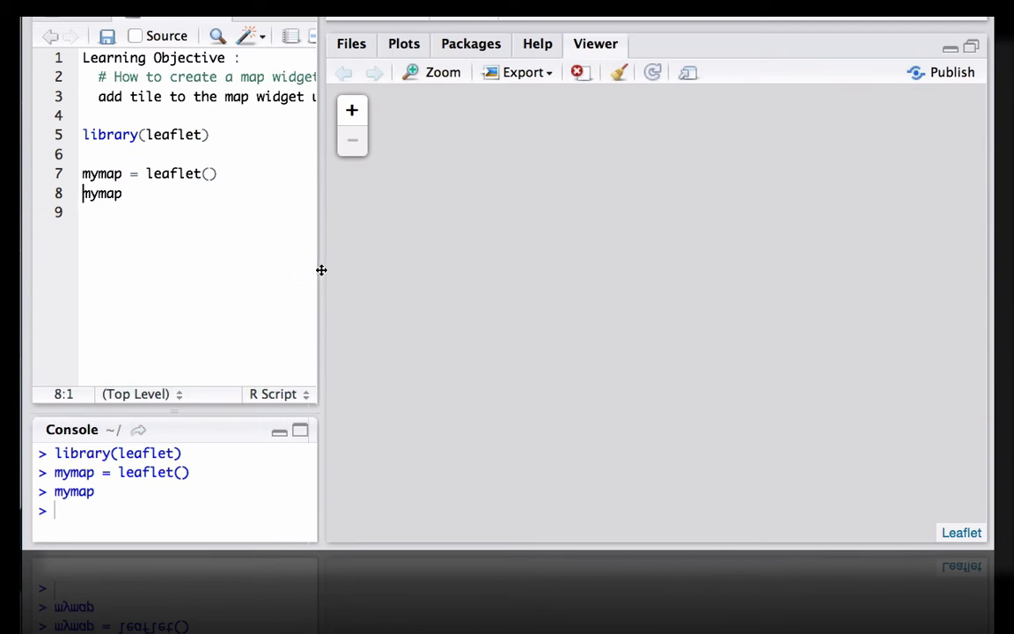
# Widen the script editor and change line 8 to mymap = addTiles(mymap).
pyautogui.moveTo(321, 270); pyautogui.dragTo(431, 279)
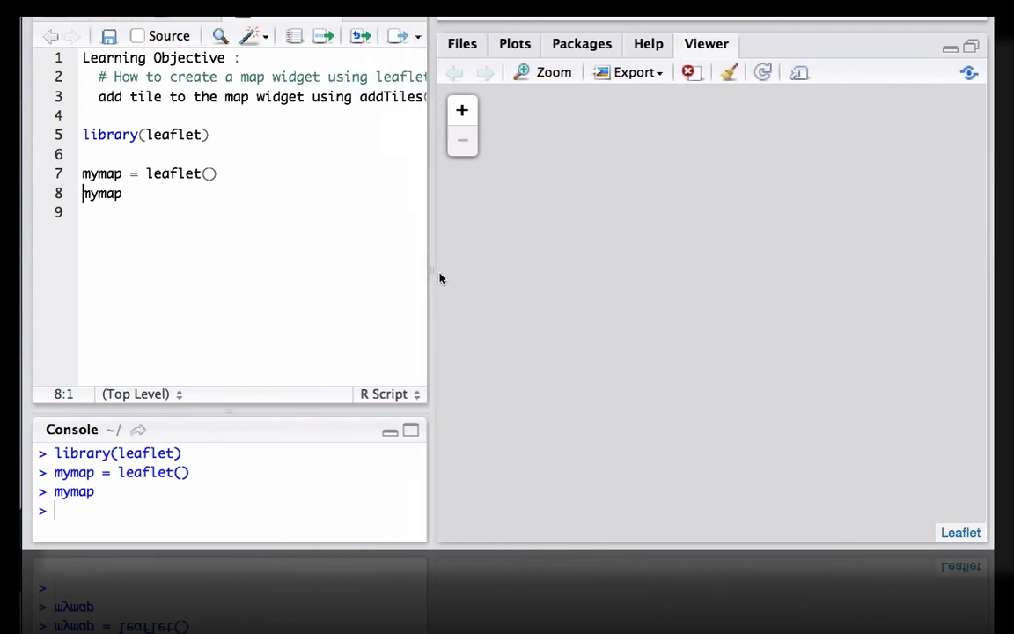
pyautogui.moveTo(431, 273); pyautogui.dragTo(581, 273)
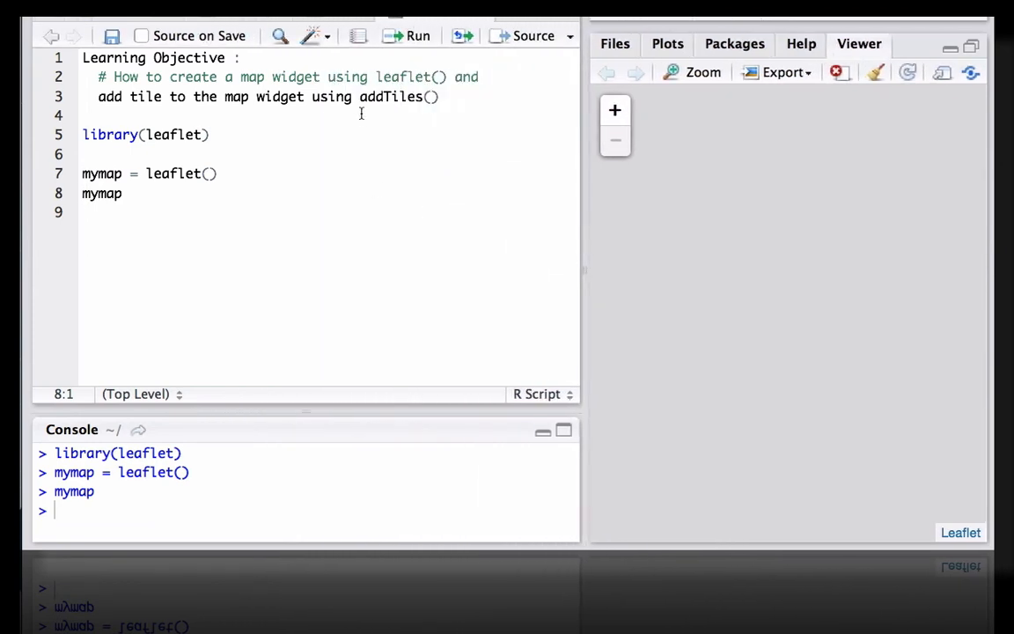
pyautogui.moveTo(177, 193)
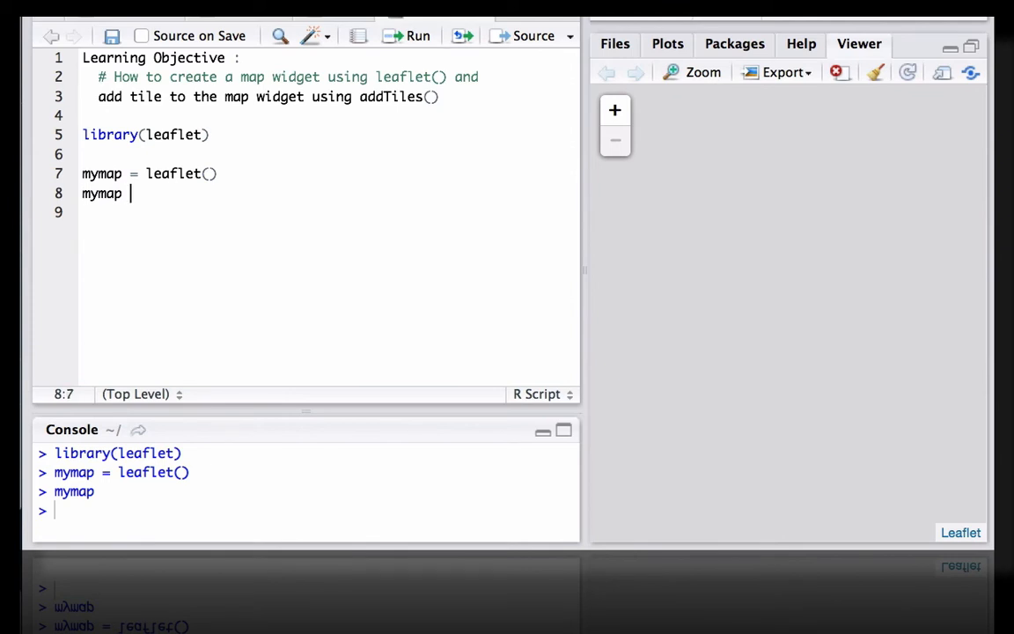
pyautogui.write('= a')
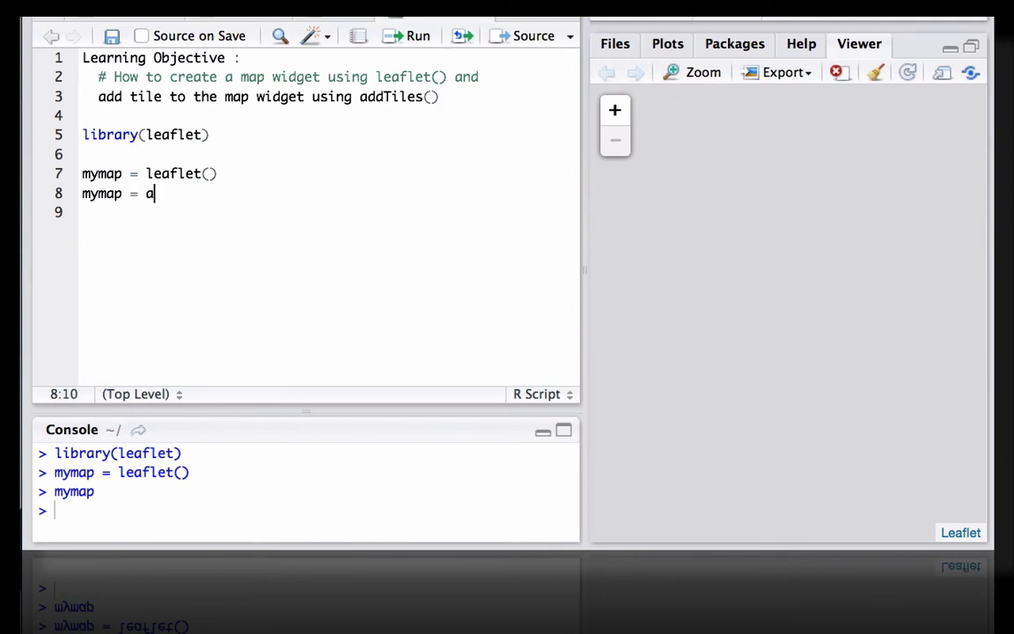
pyautogui.write('ddt')
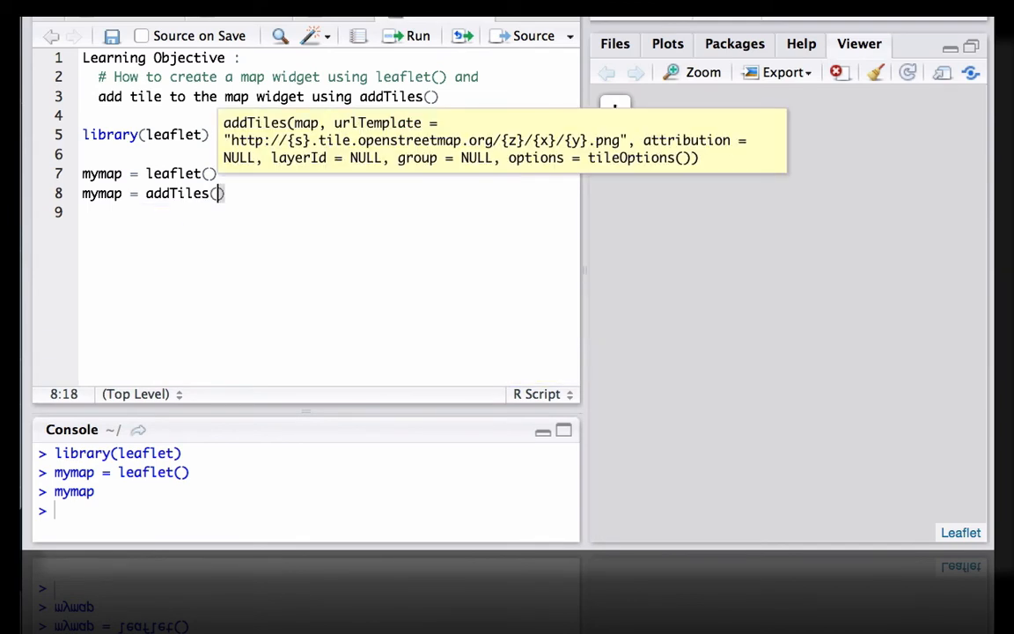
pyautogui.write('mymap')
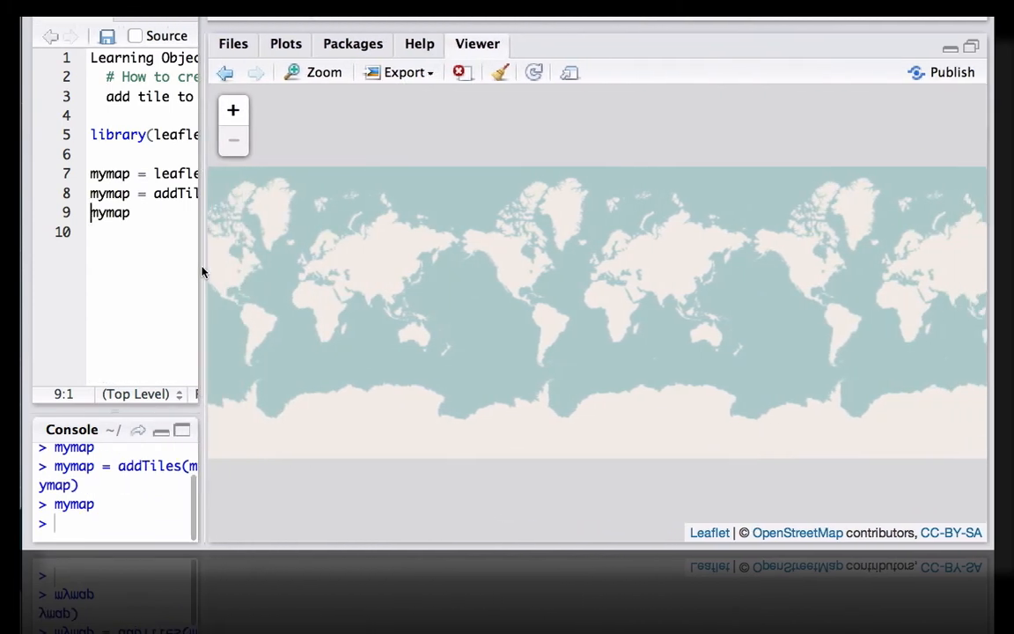
pyautogui.moveTo(397, 294)
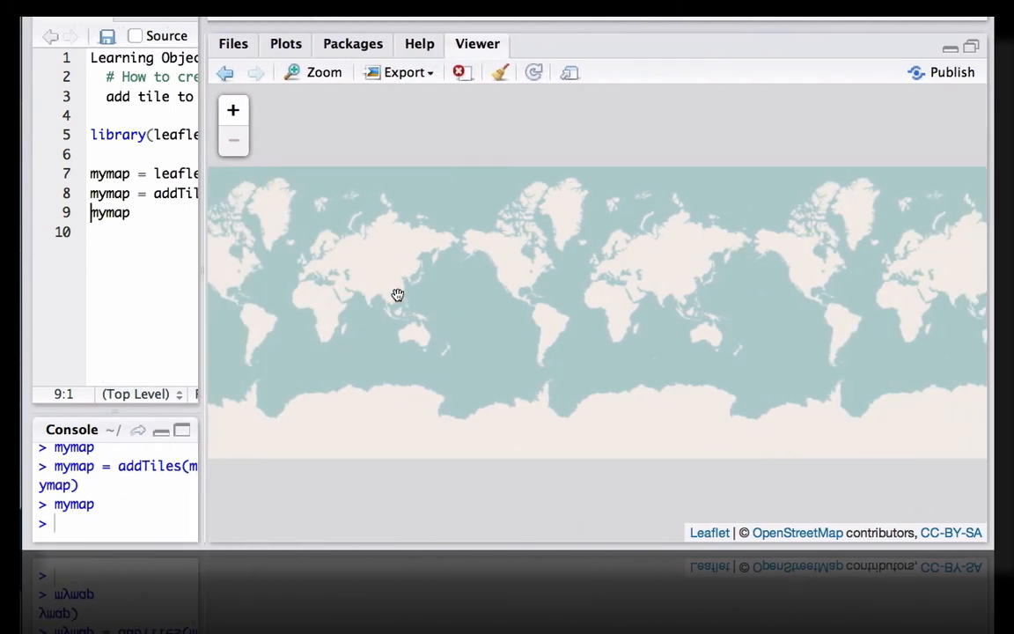
# Pan the tiled world map in the Viewer and return focus to the script.
pyautogui.moveTo(397, 295); pyautogui.dragTo(574, 279)
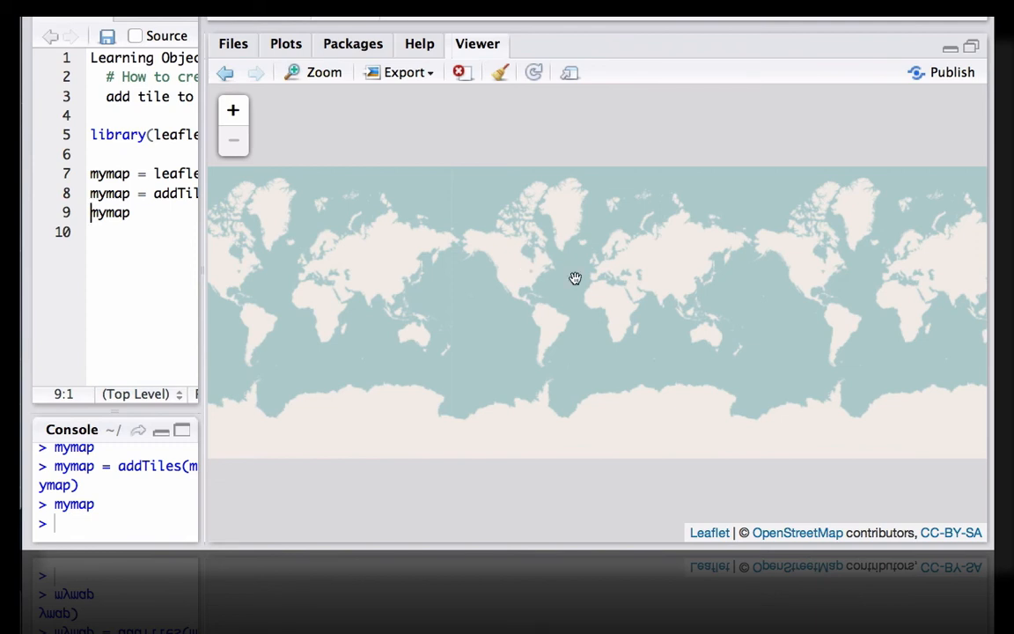
pyautogui.click(233, 110)
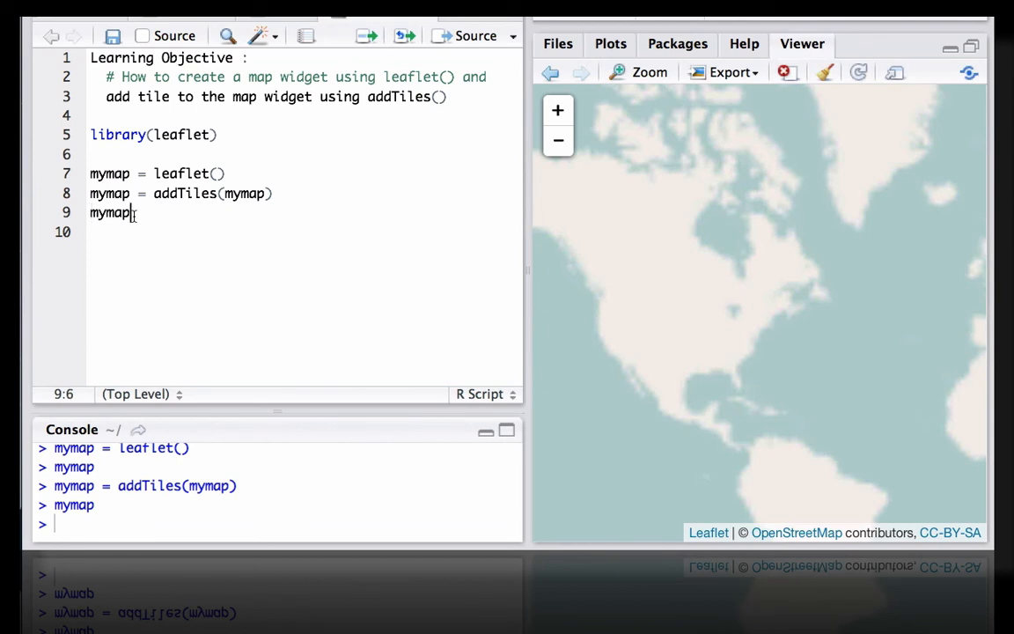
# Write mymap = leaflet() %>% addTiles() on lines 11-12 and mymap on line 14.
pyautogui.write('mymap')
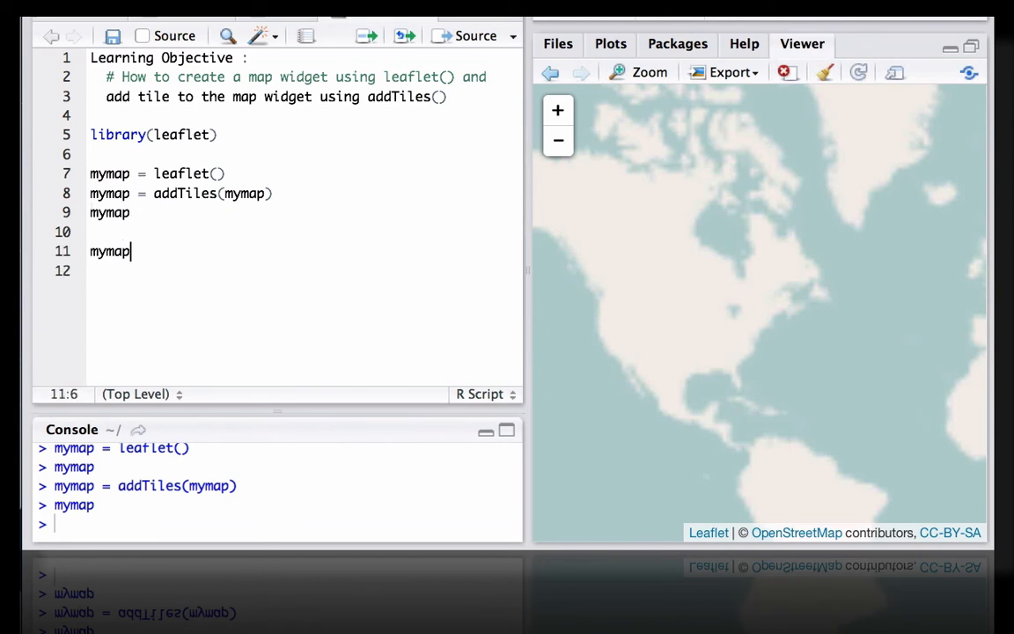
pyautogui.write('=')
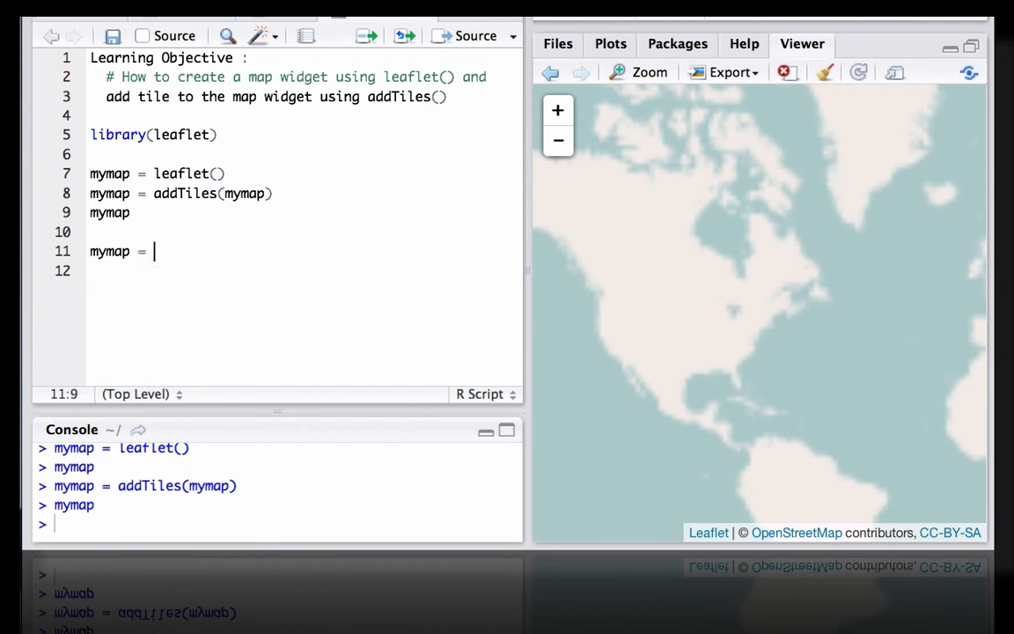
pyautogui.write('leaflet(')
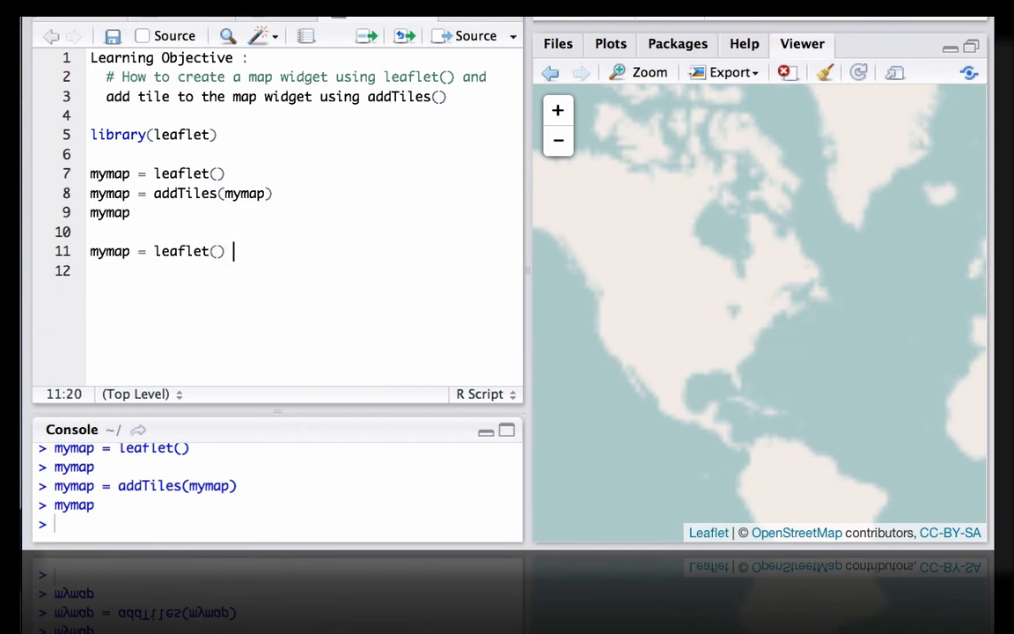
pyautogui.write('%>%')
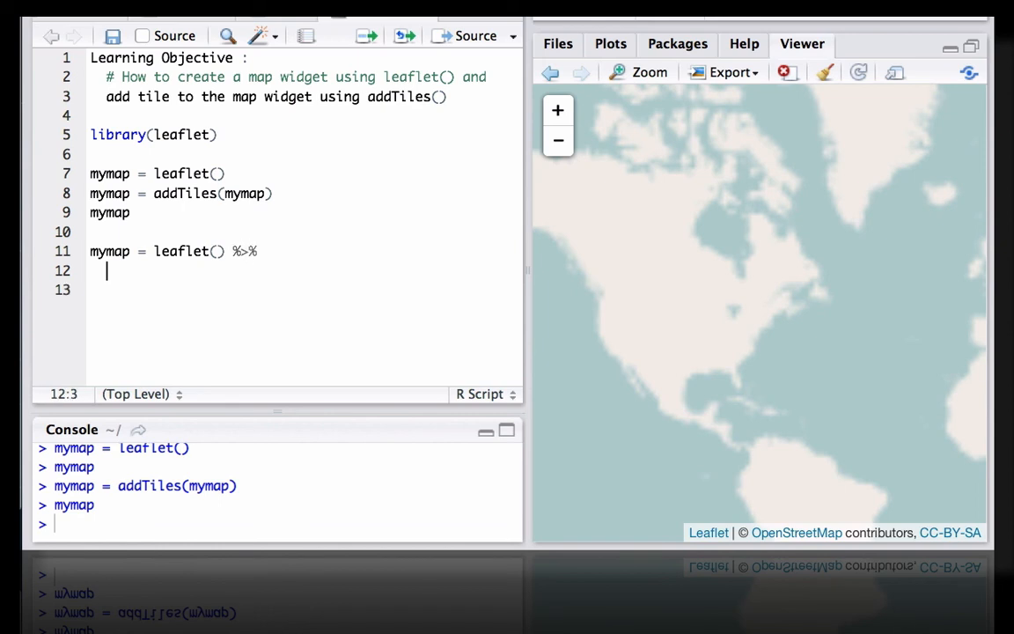
pyautogui.write('addTiles(')
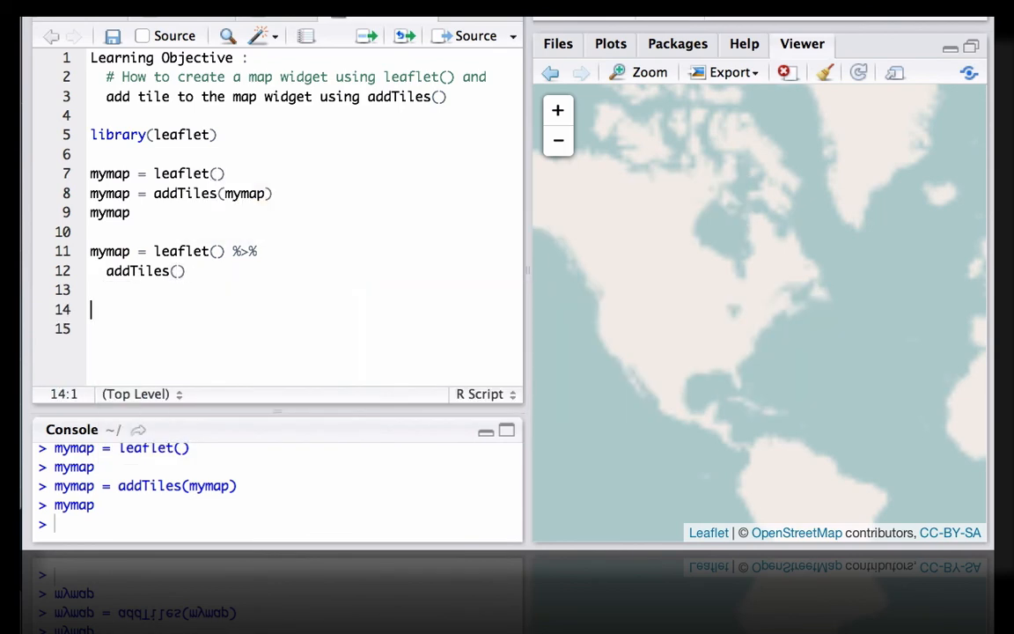
pyautogui.write('mymap')
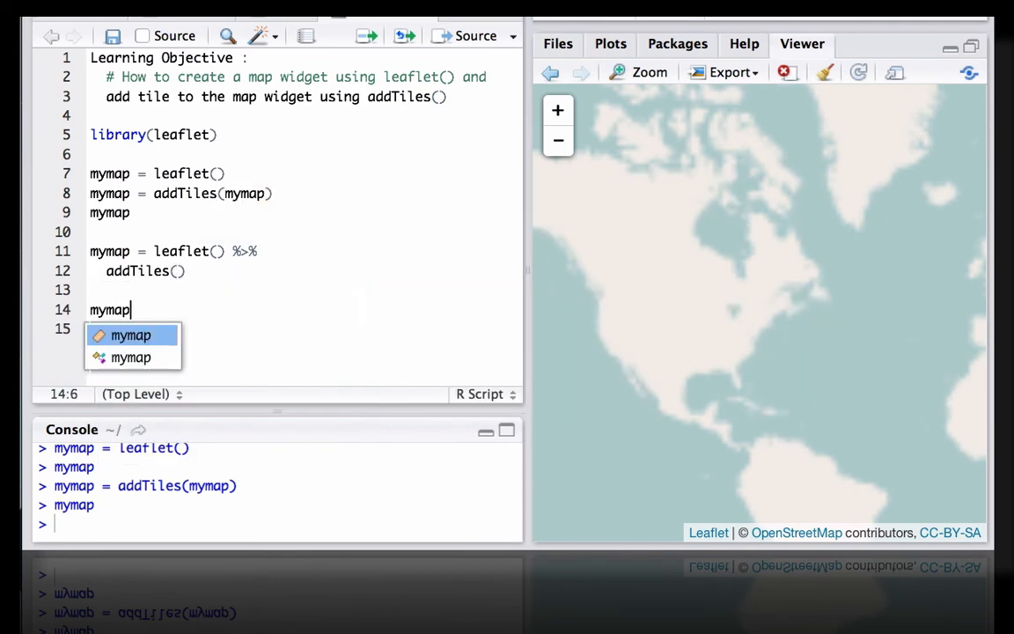